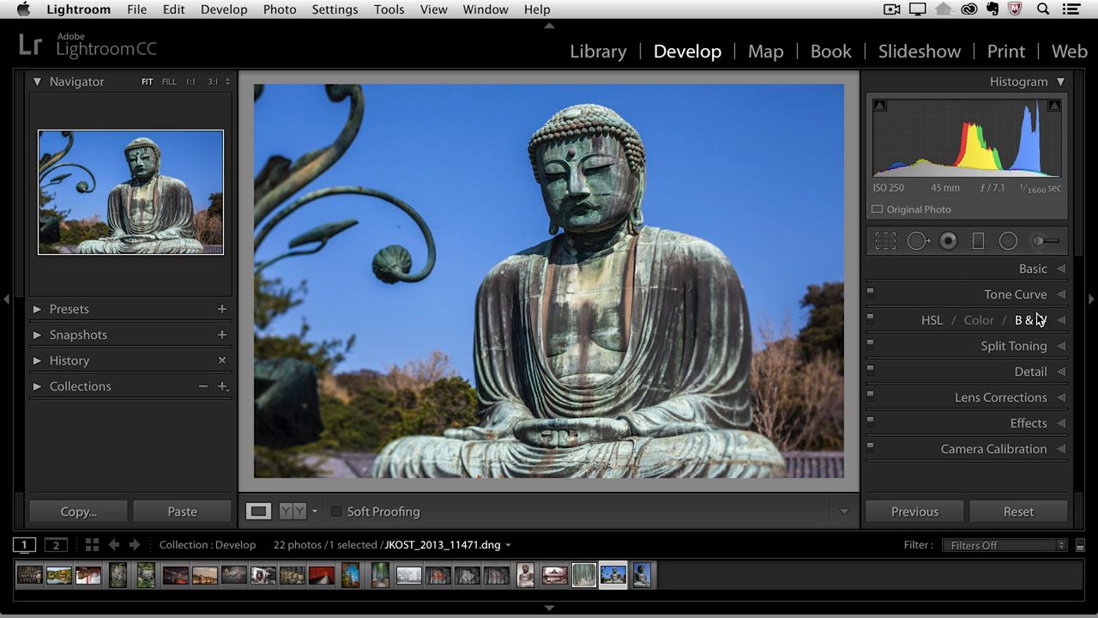
Convert the Buddha statue photo to black and white via B&W in the HSL/Color/B&W panel.
{"action": "left_click", "coordinate": [1029, 320]}
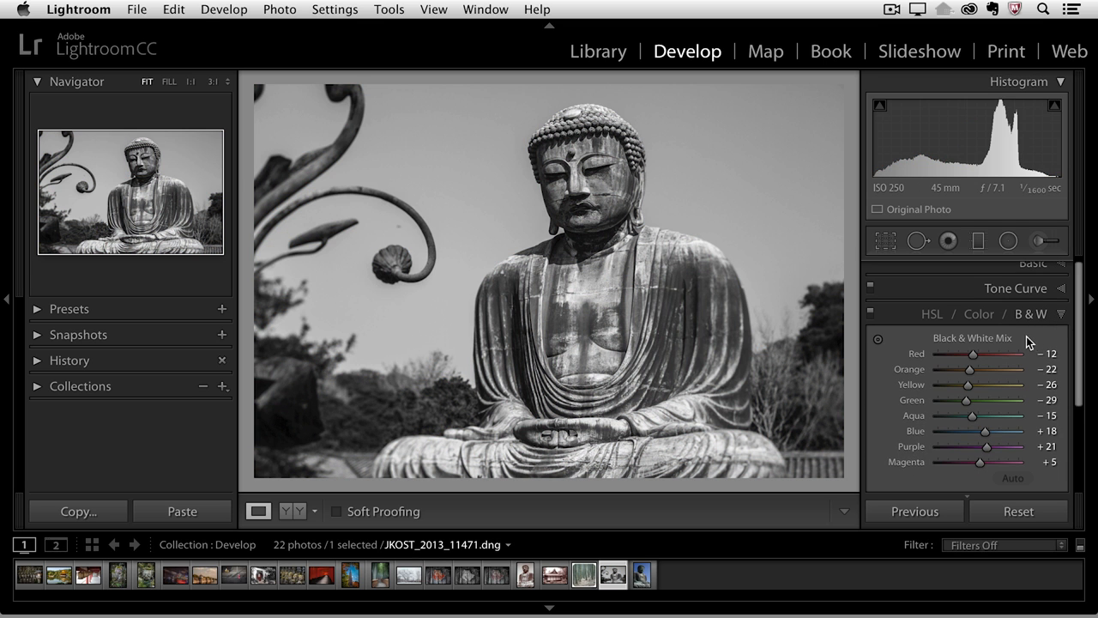
{"action": "mouse_move", "coordinate": [992, 473]}
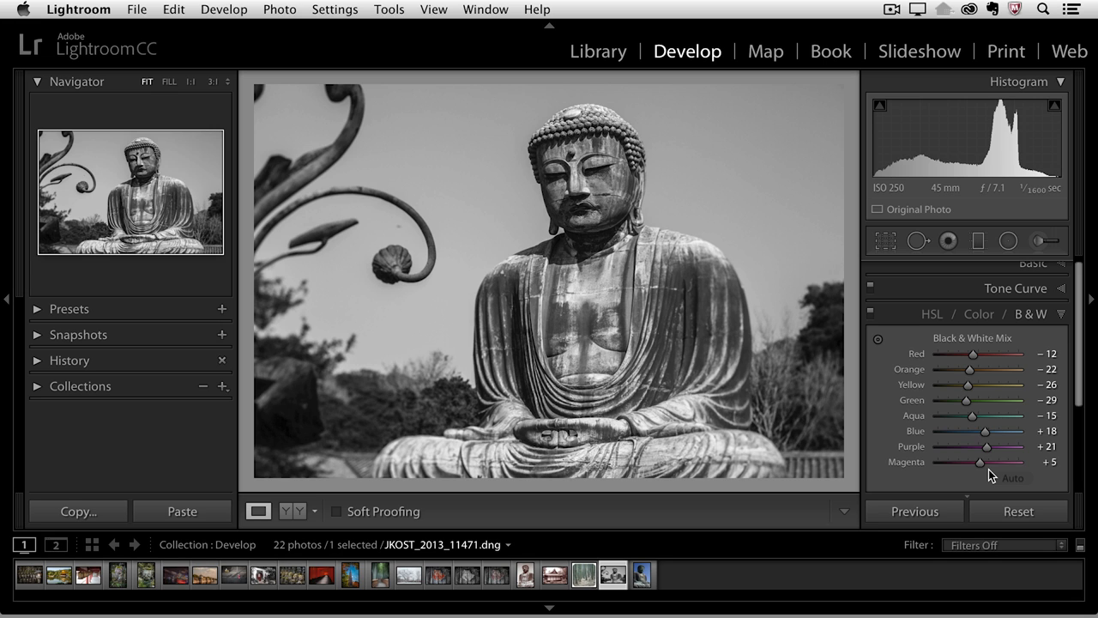
{"action": "mouse_move", "coordinate": [872, 458]}
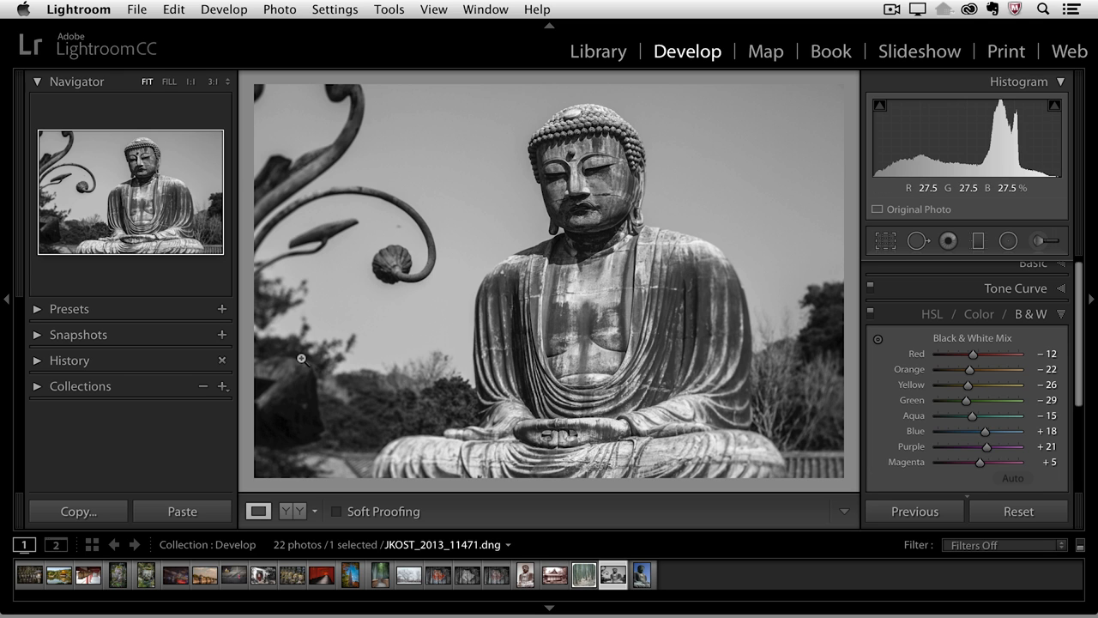
Save a new preset 'Auto Black and White' containing only the Auto Black & White Mix.
{"action": "left_click", "coordinate": [221, 308]}
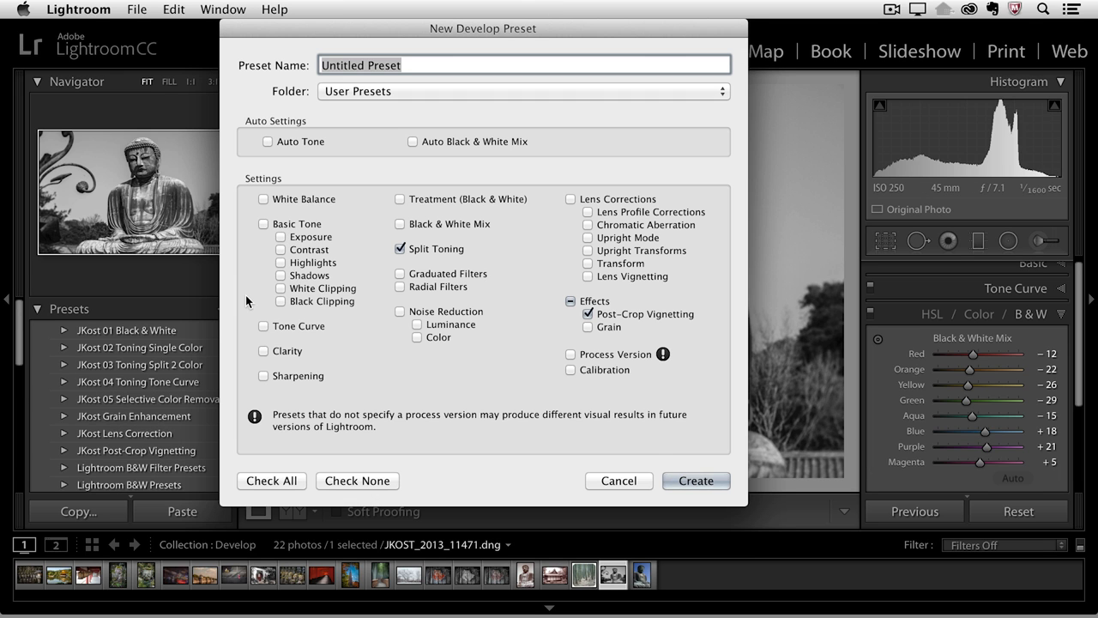
{"action": "mouse_move", "coordinate": [286, 484]}
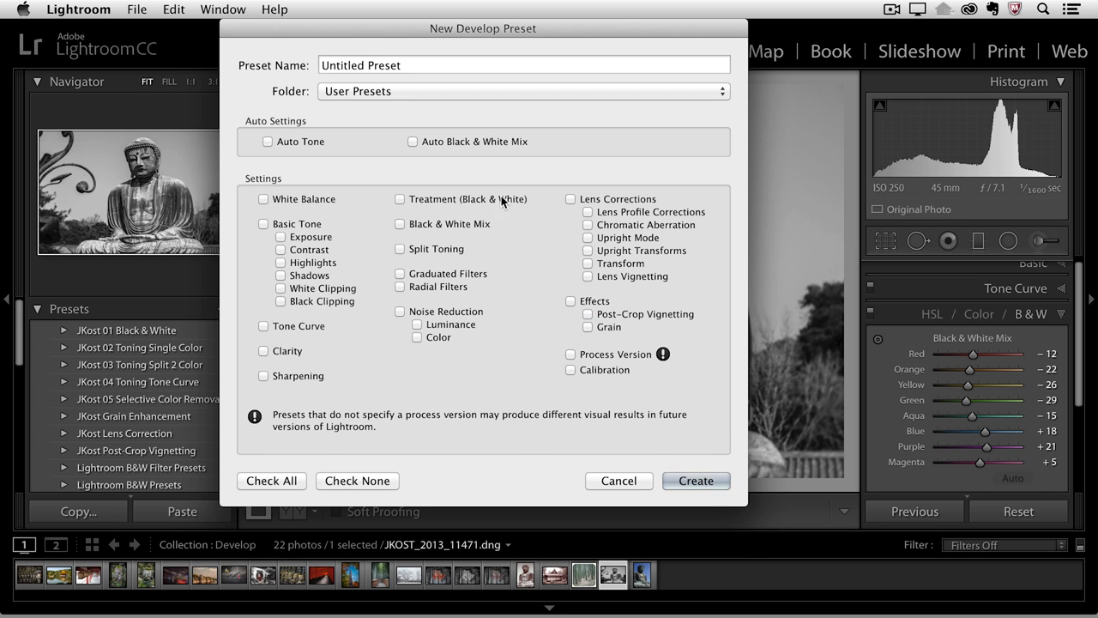
{"action": "left_click", "coordinate": [412, 141]}
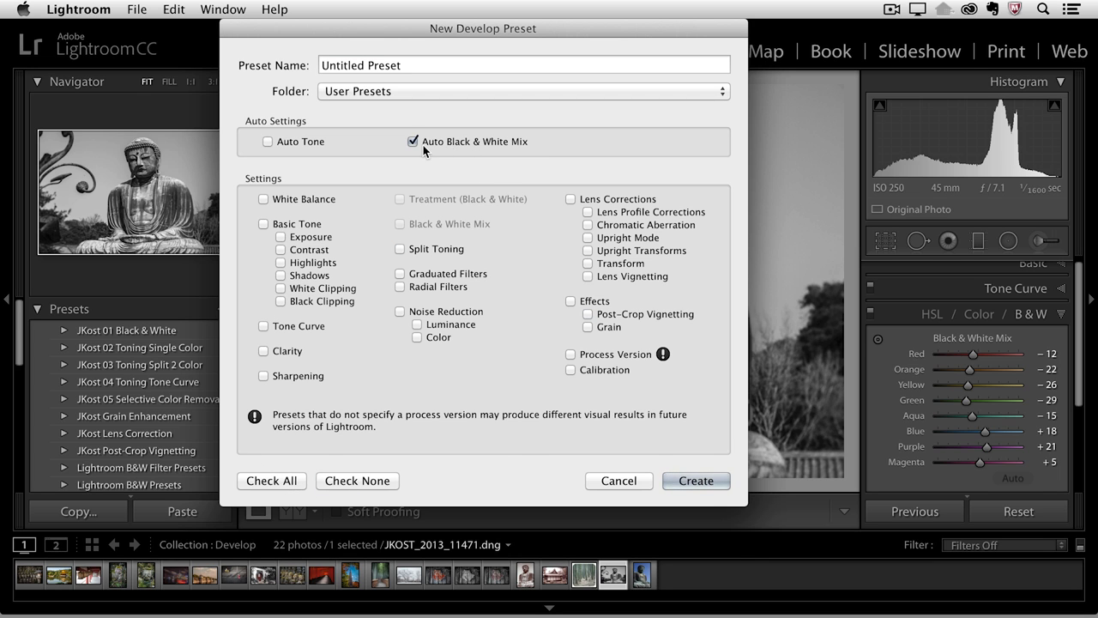
{"action": "left_click", "coordinate": [526, 65]}
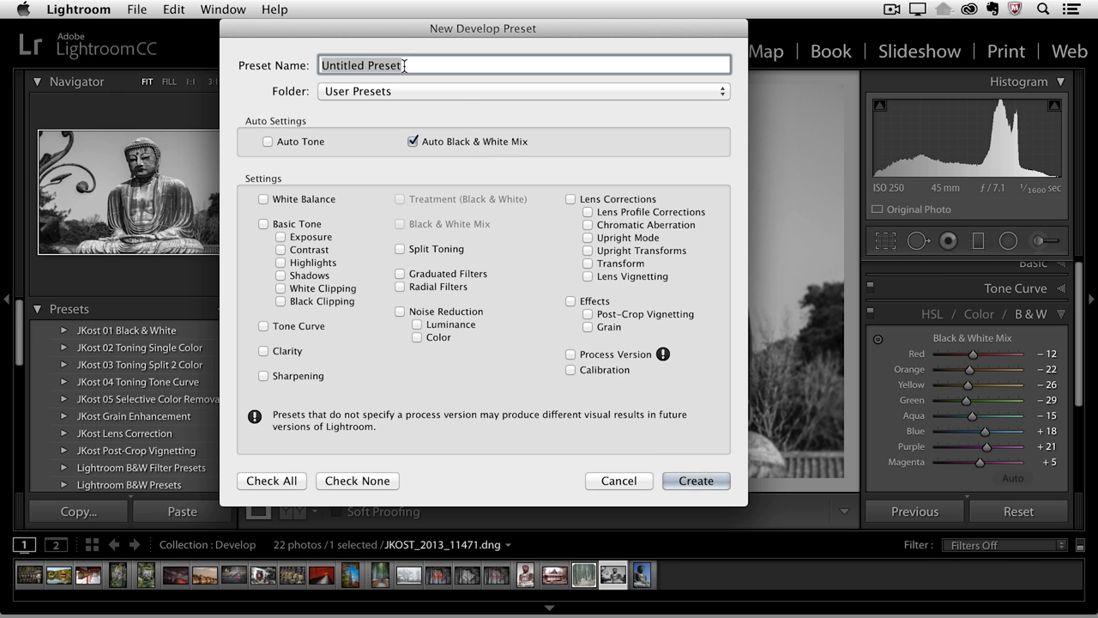
{"action": "type", "text": "Auto Black and White"}
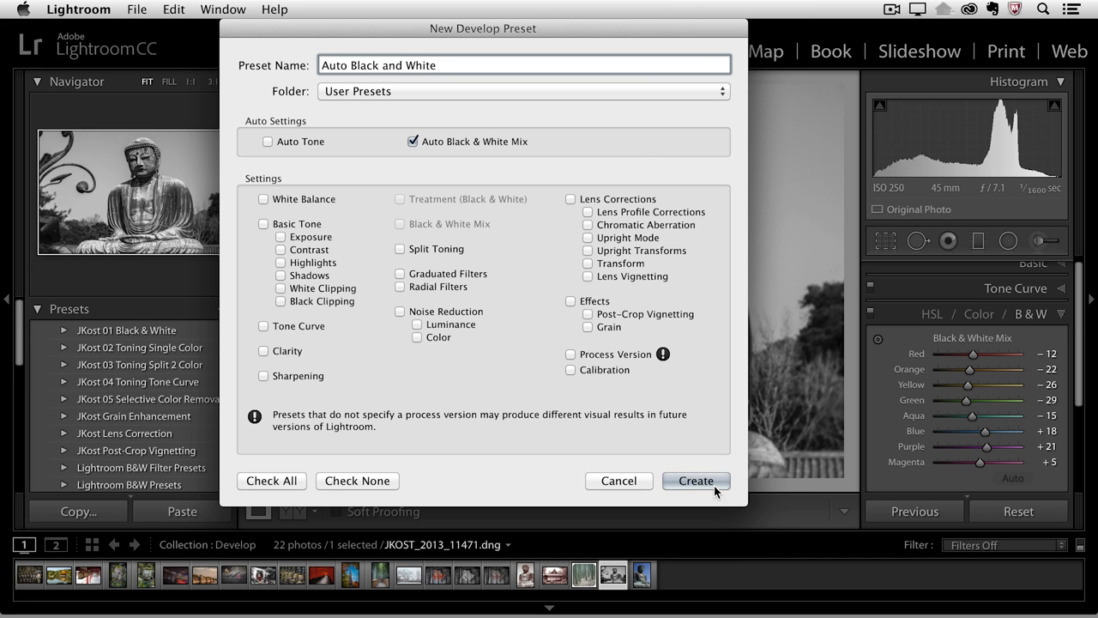
{"action": "left_click", "coordinate": [697, 481]}
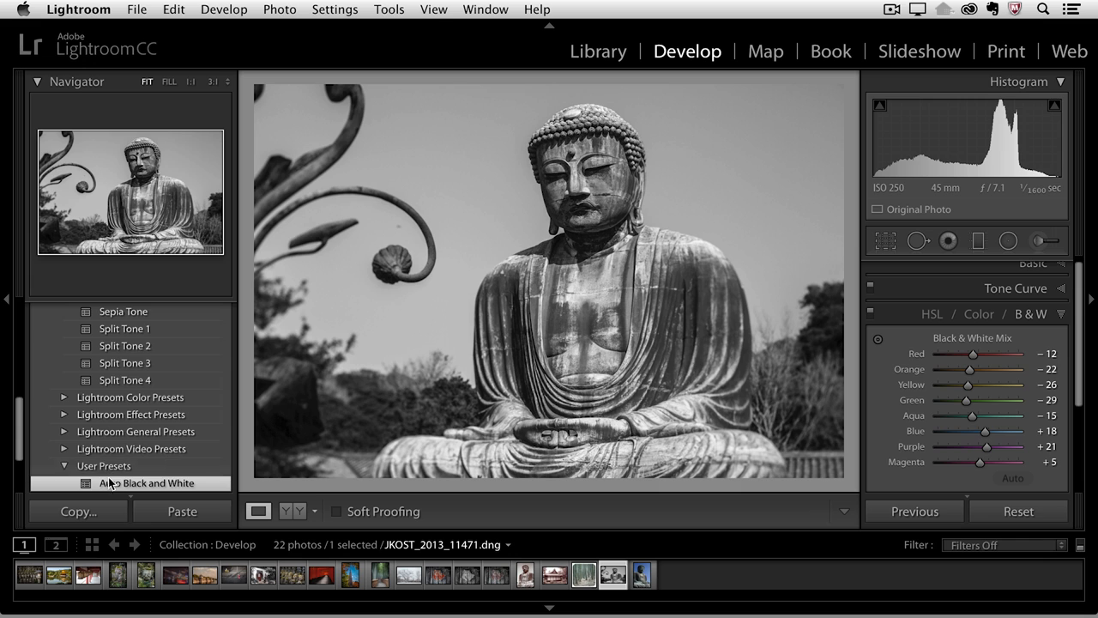
{"action": "mouse_move", "coordinate": [151, 477]}
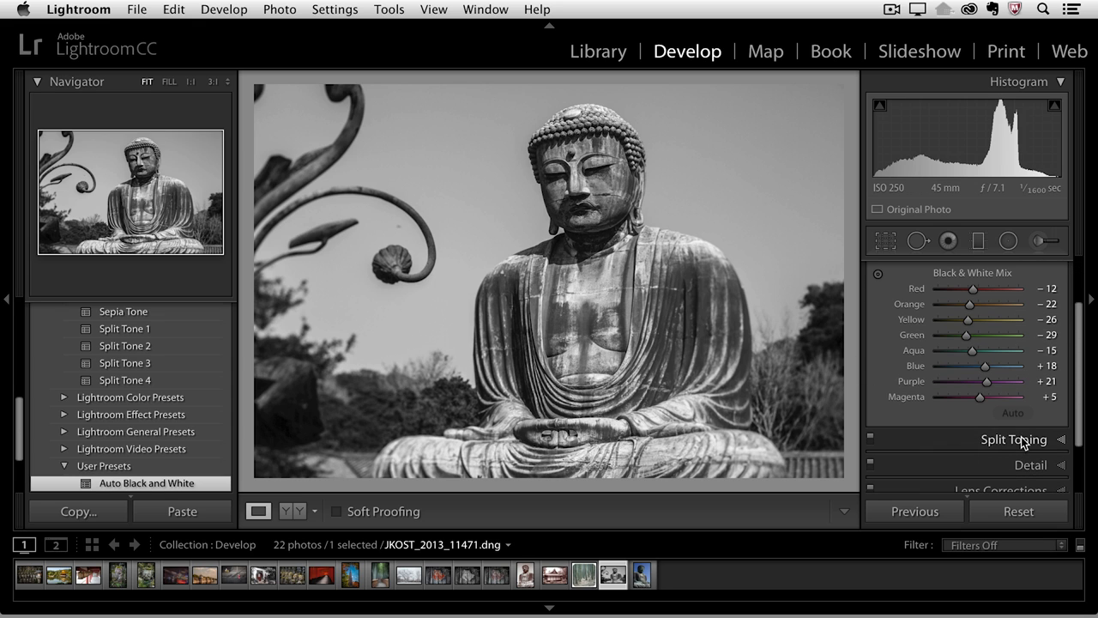
Give the photo a sepia split tone with shadows hue 28, saturation 75 and balance +76.
{"action": "left_click", "coordinate": [1014, 440]}
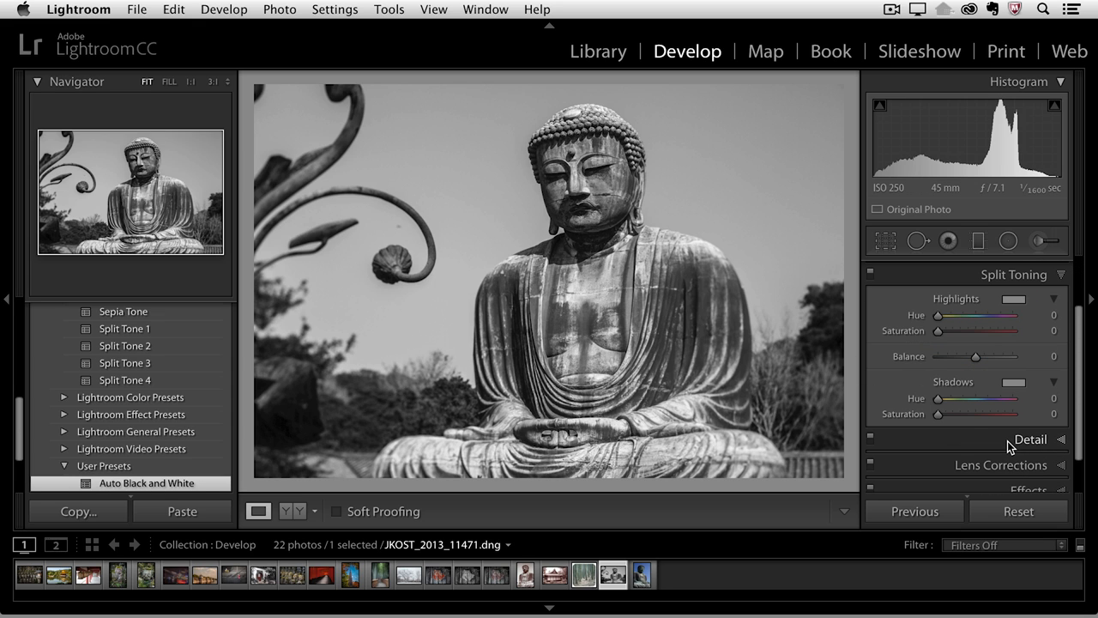
{"action": "mouse_move", "coordinate": [957, 425]}
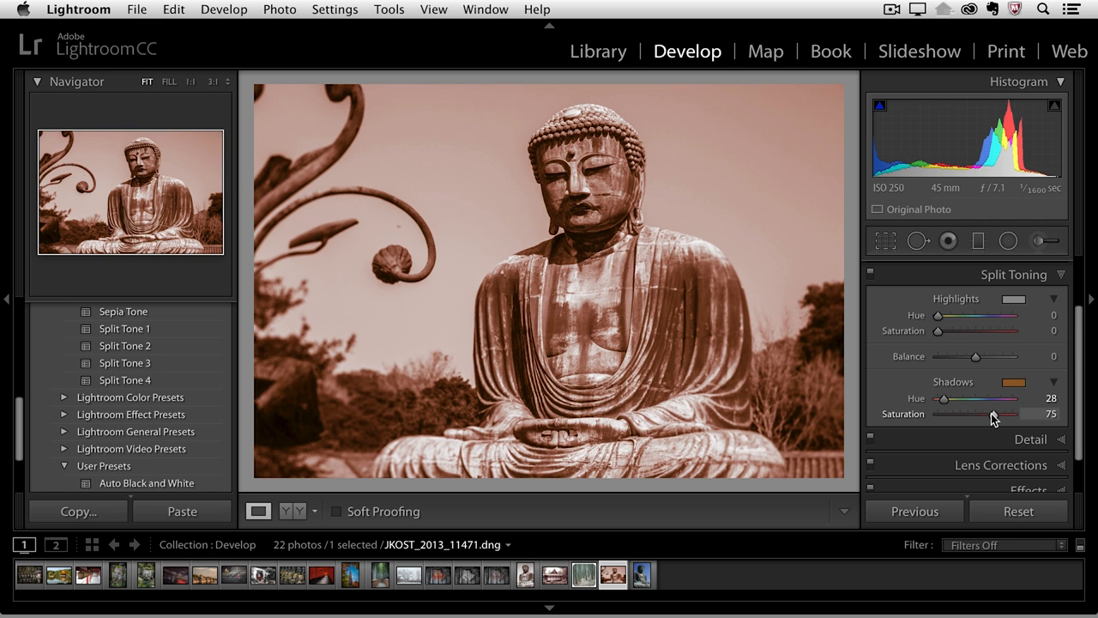
{"action": "left_click_drag", "start_coordinate": [975, 355], "coordinate": [978, 355]}
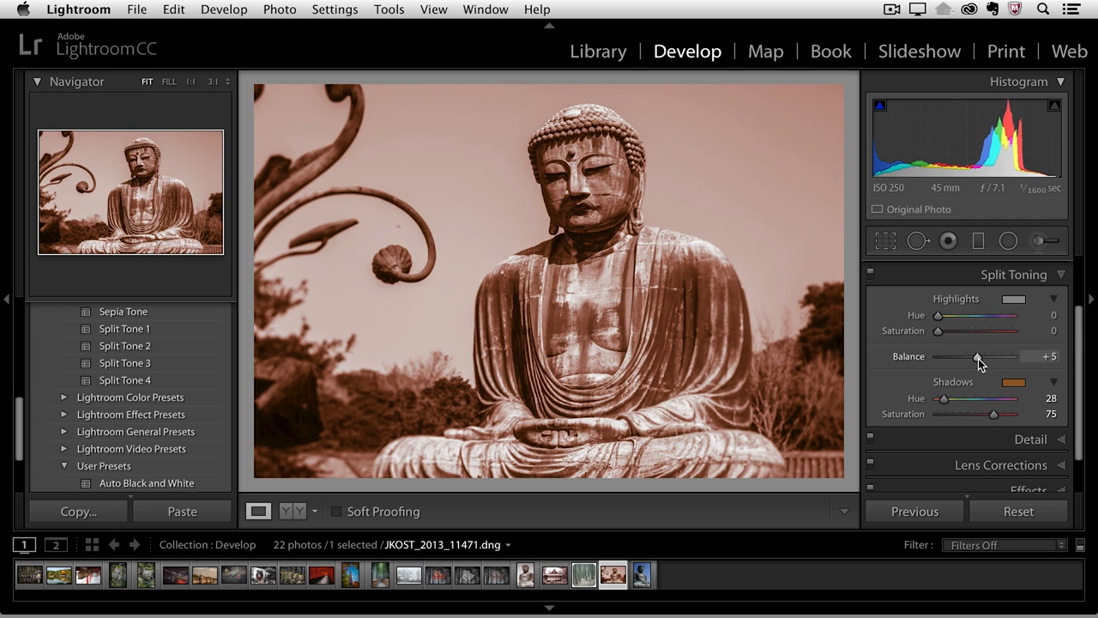
{"action": "left_click_drag", "start_coordinate": [979, 356], "coordinate": [997, 355]}
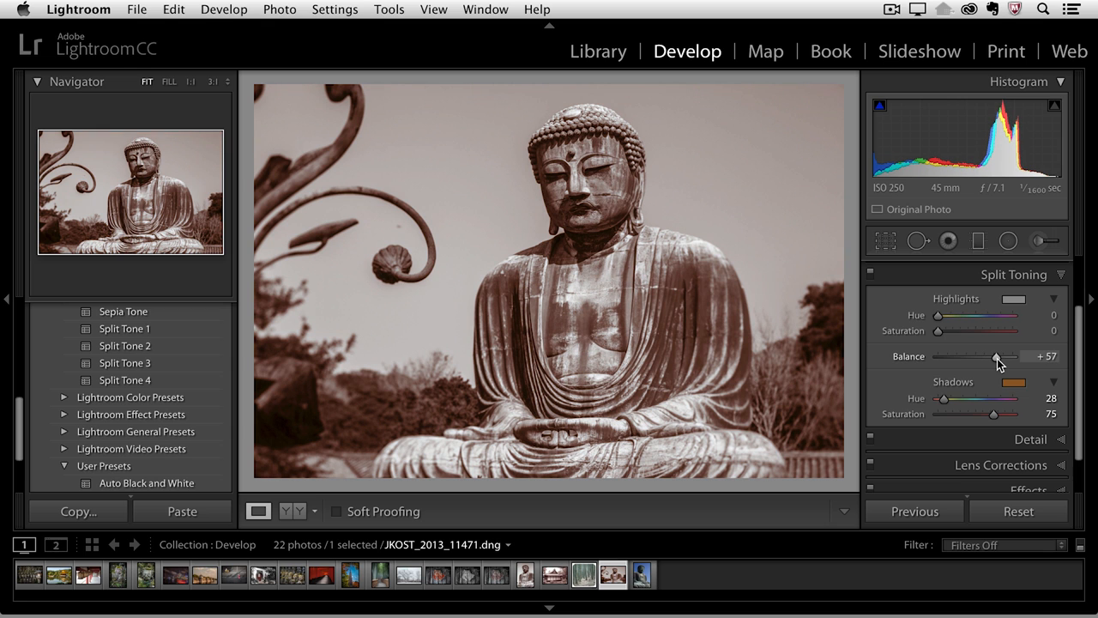
{"action": "left_click_drag", "start_coordinate": [996, 355], "coordinate": [1002, 355]}
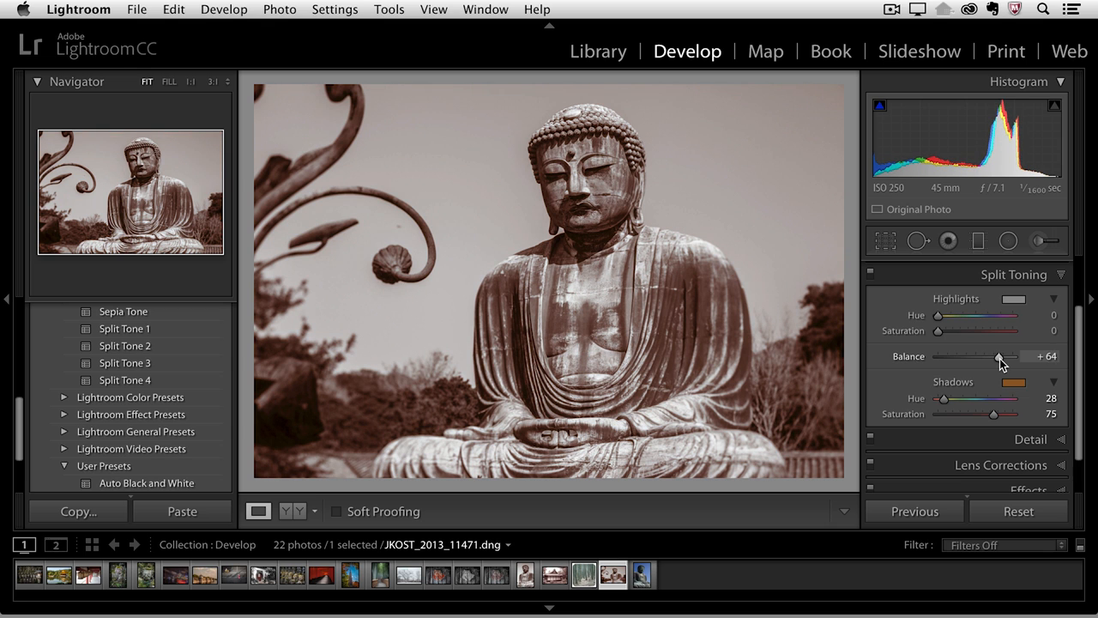
{"action": "left_click_drag", "start_coordinate": [998, 355], "coordinate": [1004, 355]}
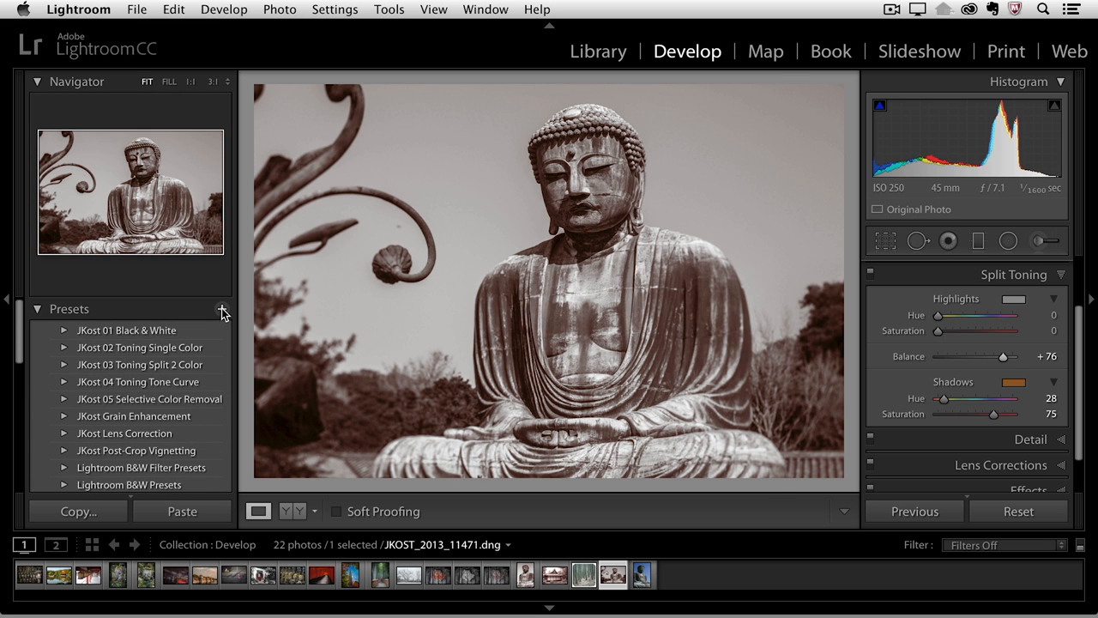
Save a new preset 'Sepia' containing only the Split Toning settings.
{"action": "left_click", "coordinate": [223, 308]}
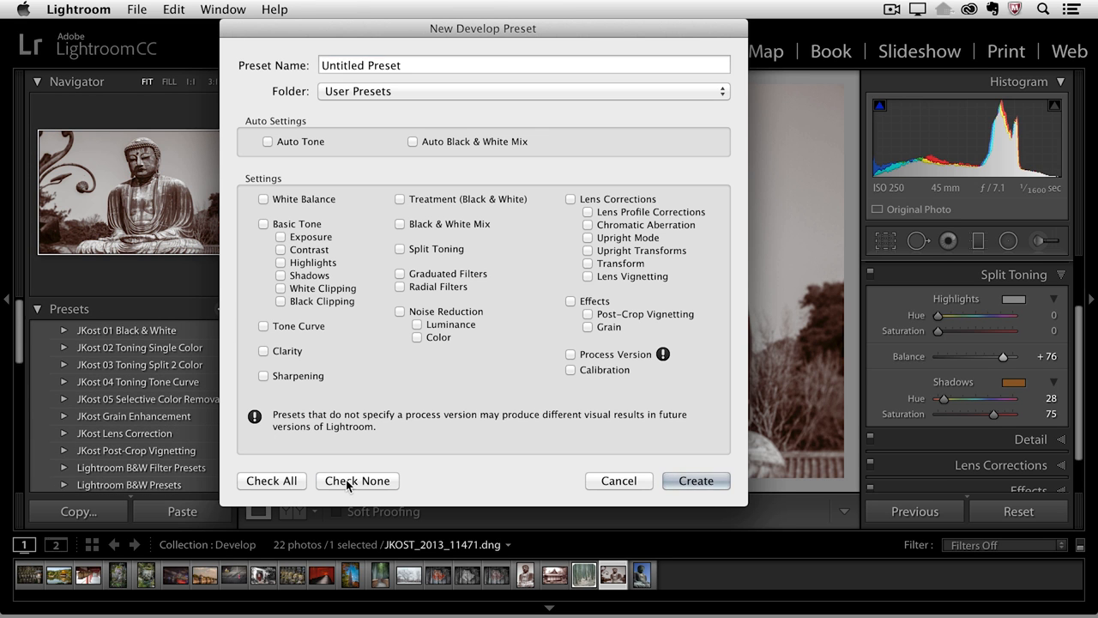
{"action": "mouse_move", "coordinate": [431, 251]}
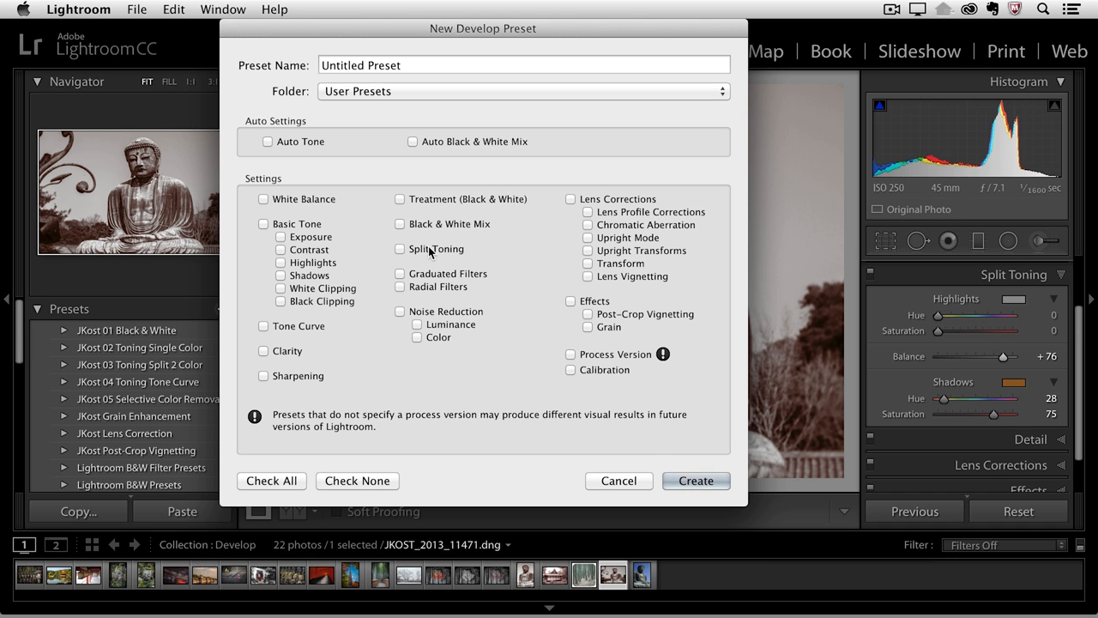
{"action": "left_click", "coordinate": [400, 248]}
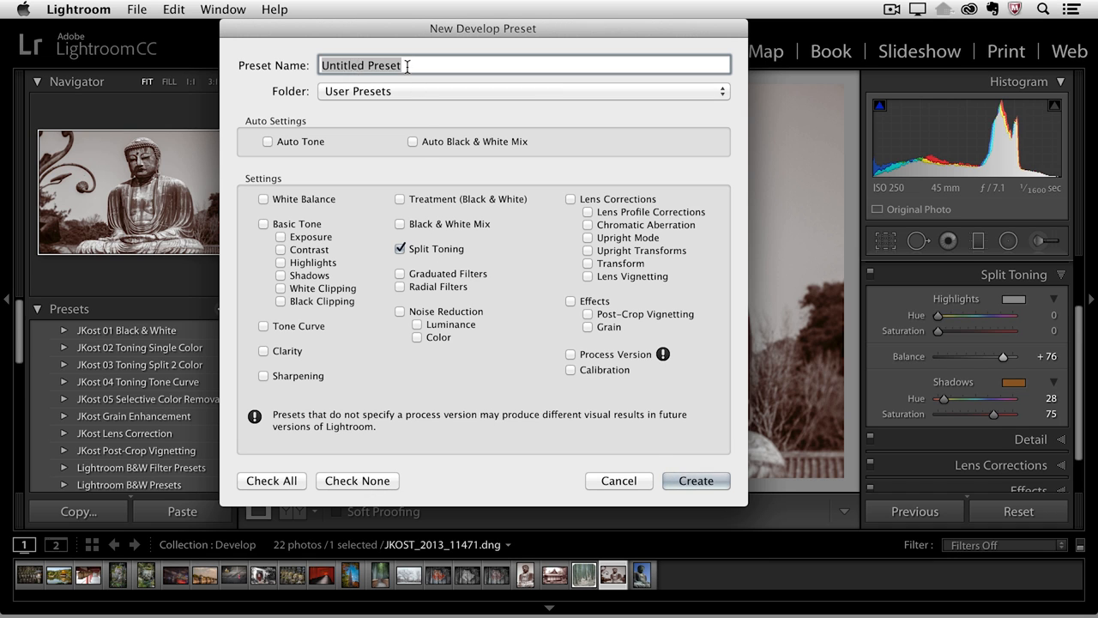
{"action": "type", "text": "Sepi"}
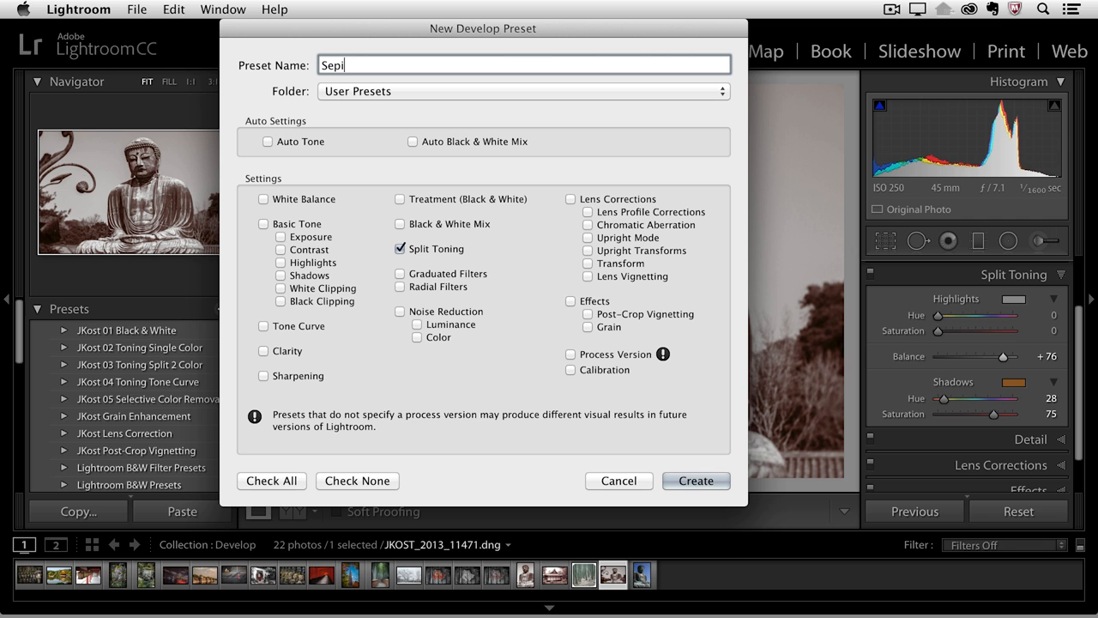
{"action": "left_click", "coordinate": [695, 481]}
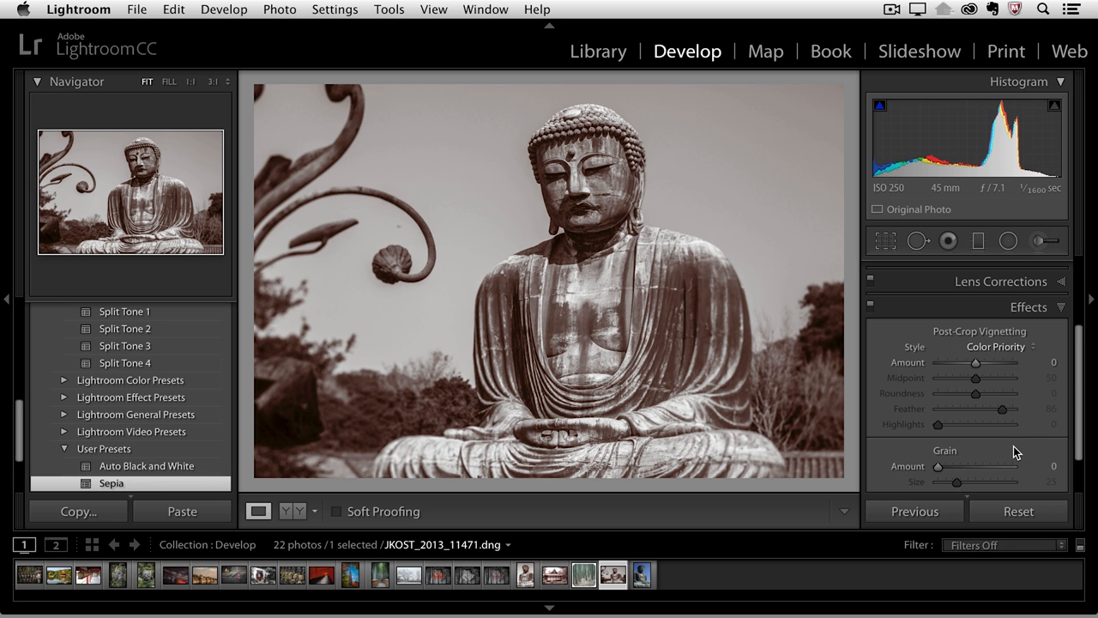
Add a post-crop vignette (amount -21, feather 100) and save it as preset 'Vignette'.
{"action": "left_click_drag", "start_coordinate": [975, 362], "coordinate": [950, 362]}
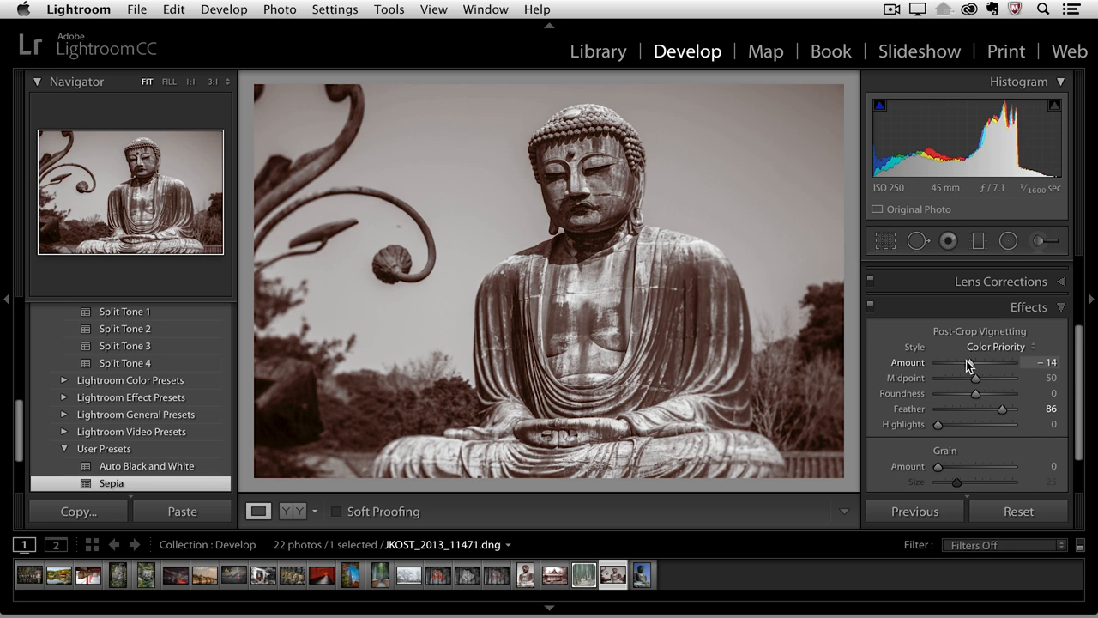
{"action": "left_click_drag", "start_coordinate": [974, 362], "coordinate": [968, 362]}
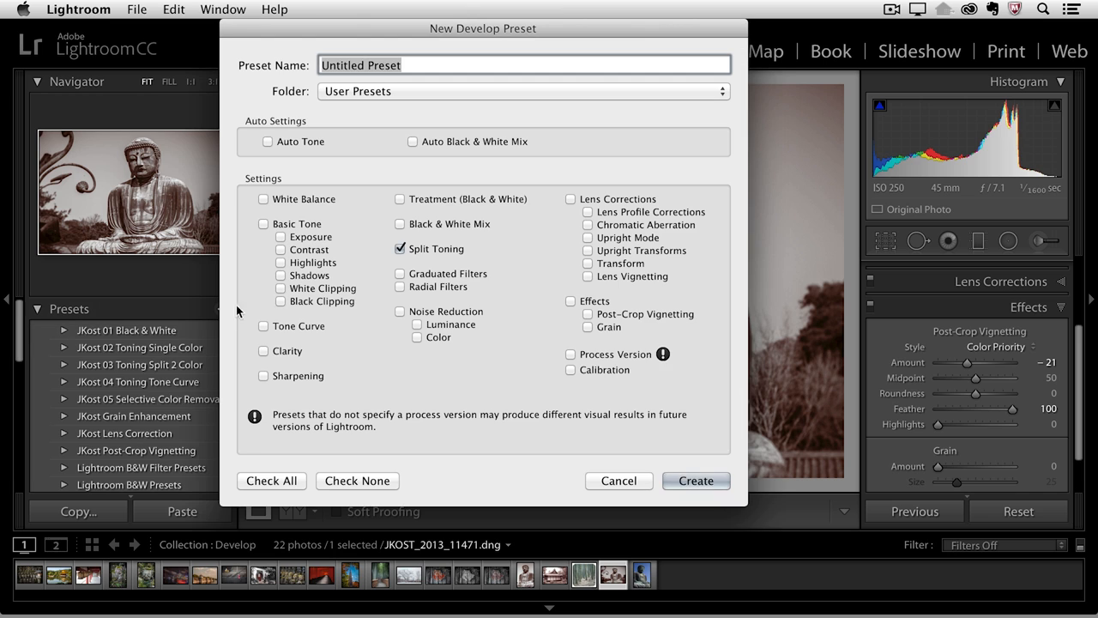
{"action": "type", "text": "Vignet"}
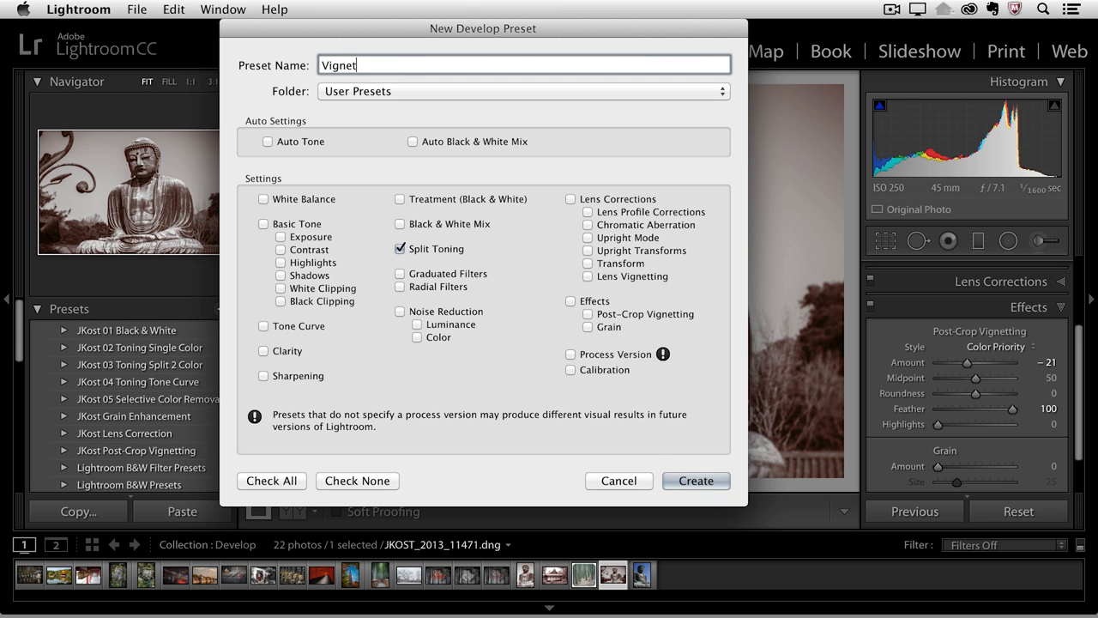
{"action": "type", "text": "te"}
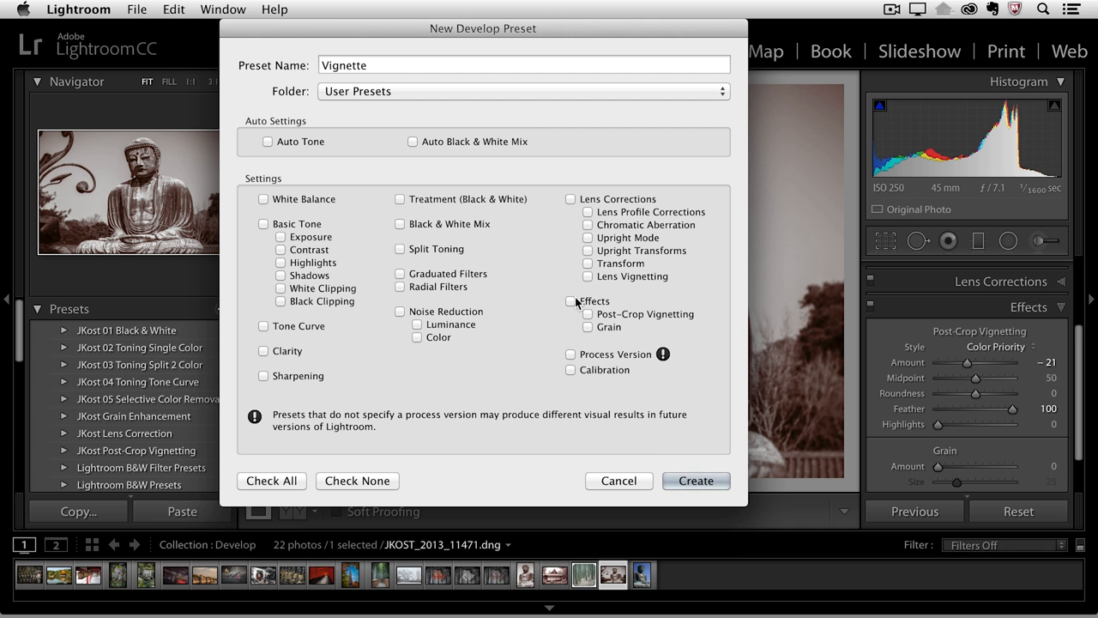
{"action": "left_click", "coordinate": [695, 480]}
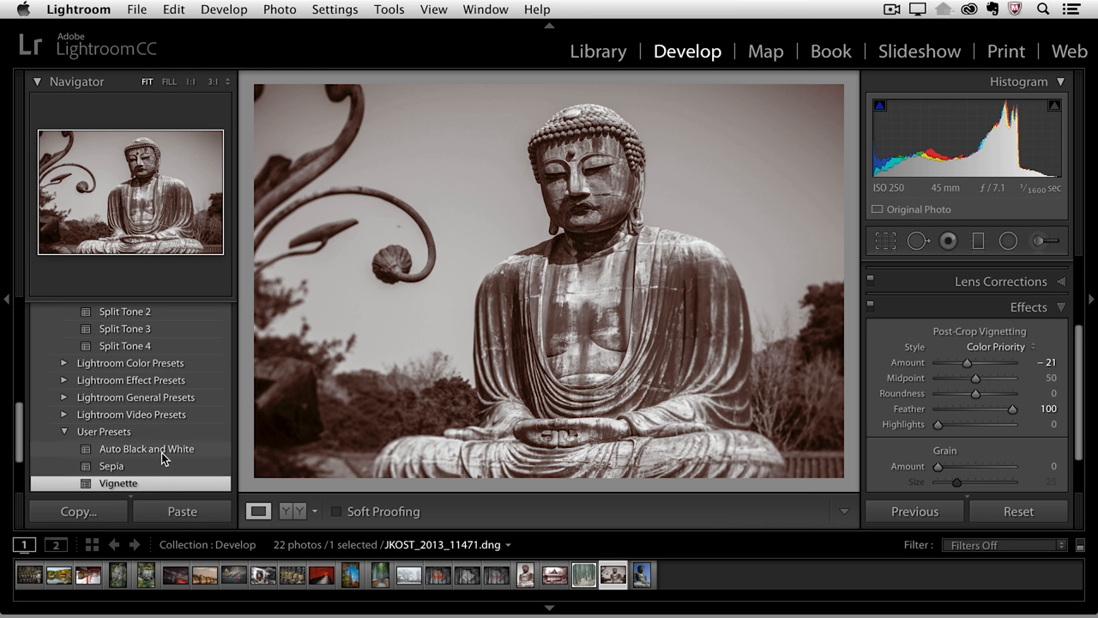
{"action": "mouse_move", "coordinate": [146, 453]}
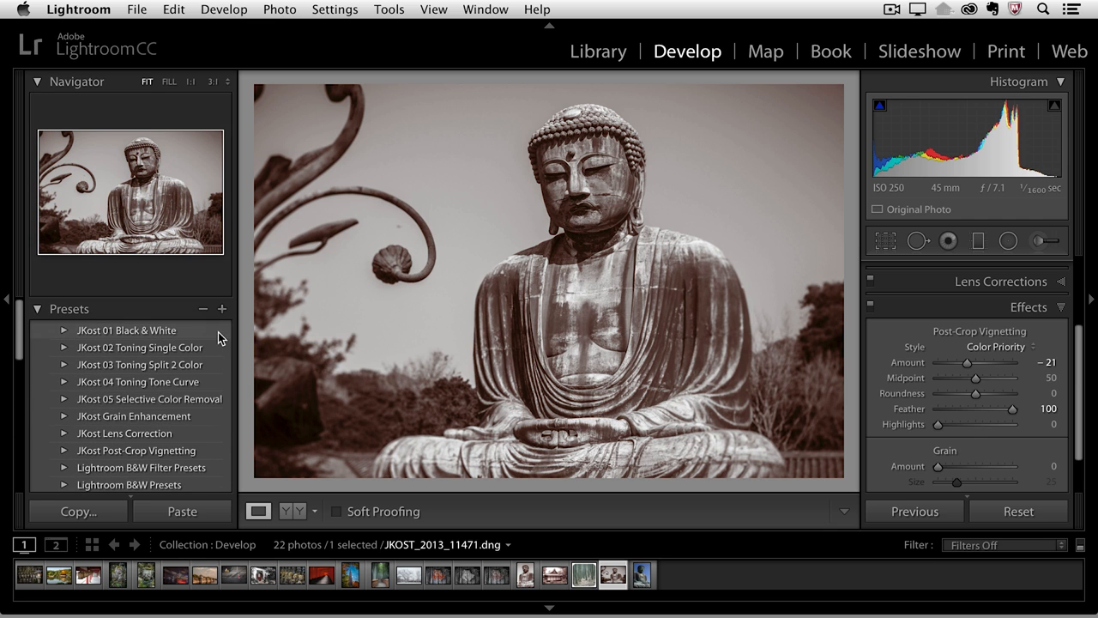
Save preset 'Sepia with Vignette' combining Auto Black & White Mix, Split Toning and vignetting.
{"action": "left_click", "coordinate": [221, 309]}
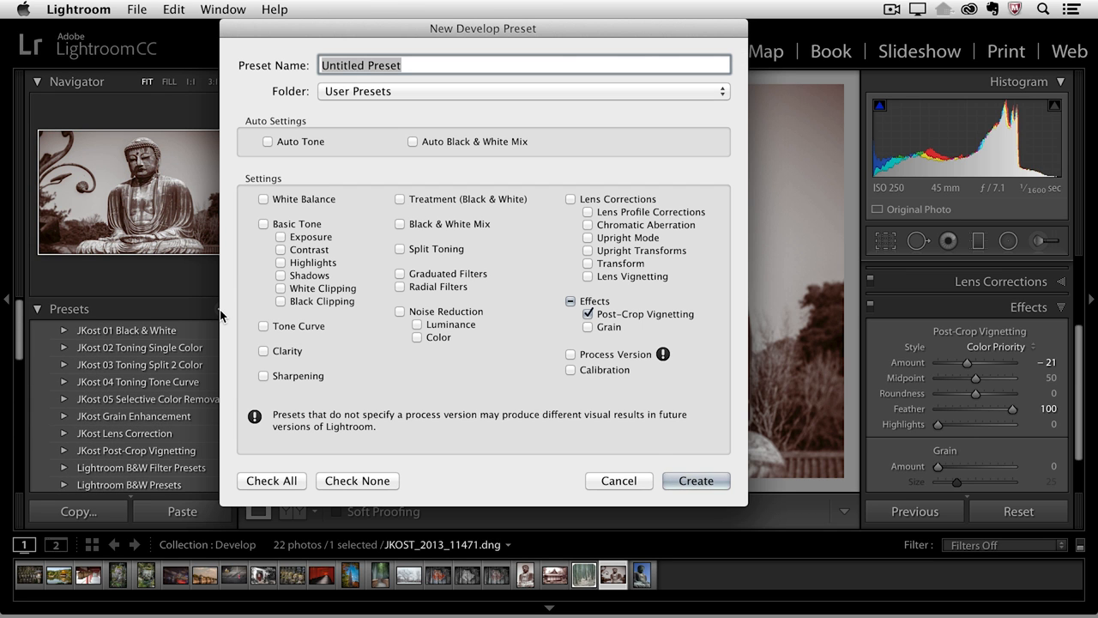
{"action": "type", "text": "S"}
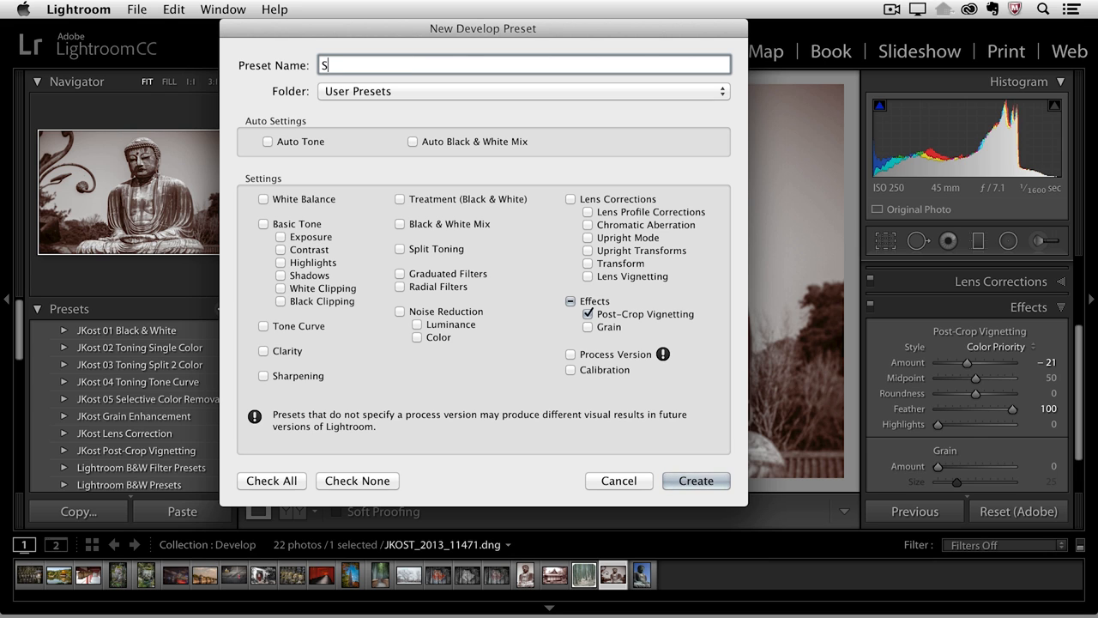
{"action": "type", "text": "epia with"}
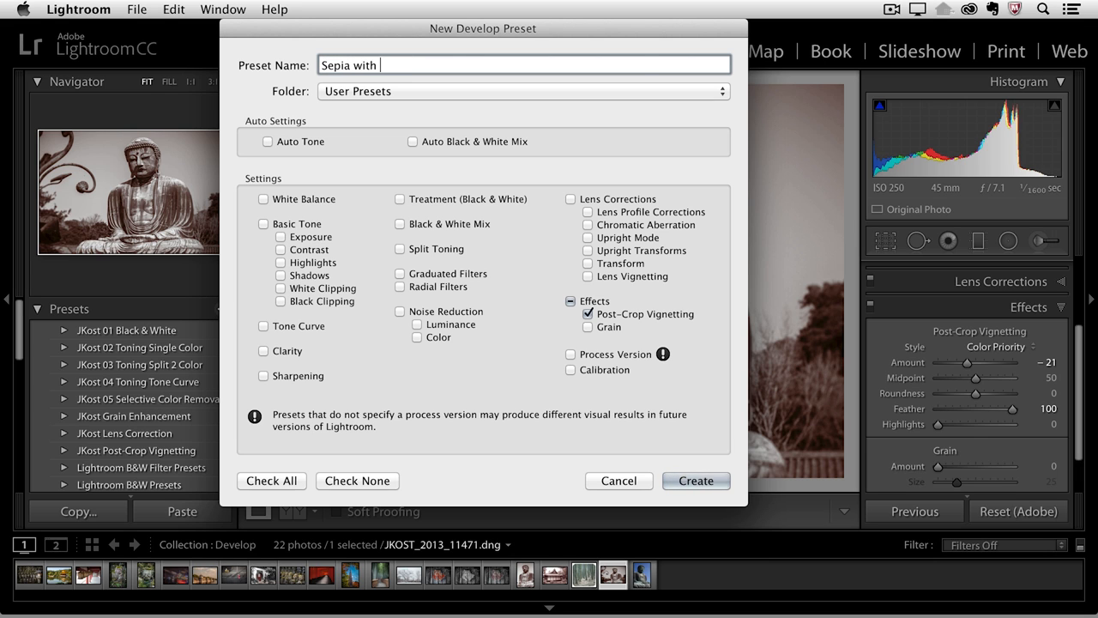
{"action": "type", "text": "Vignette"}
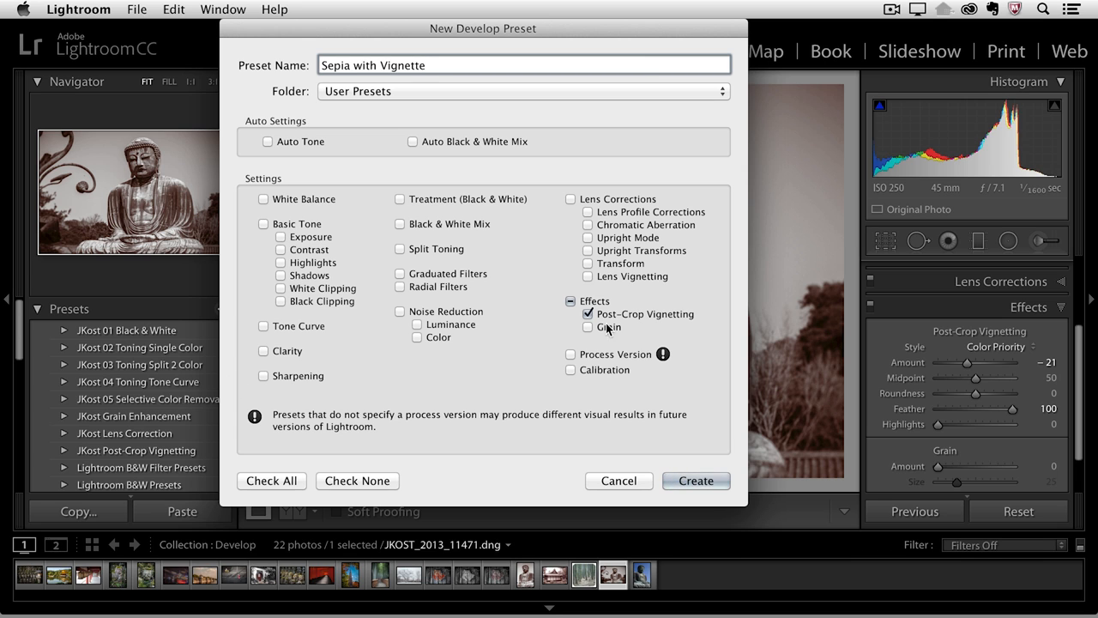
{"action": "mouse_move", "coordinate": [609, 326]}
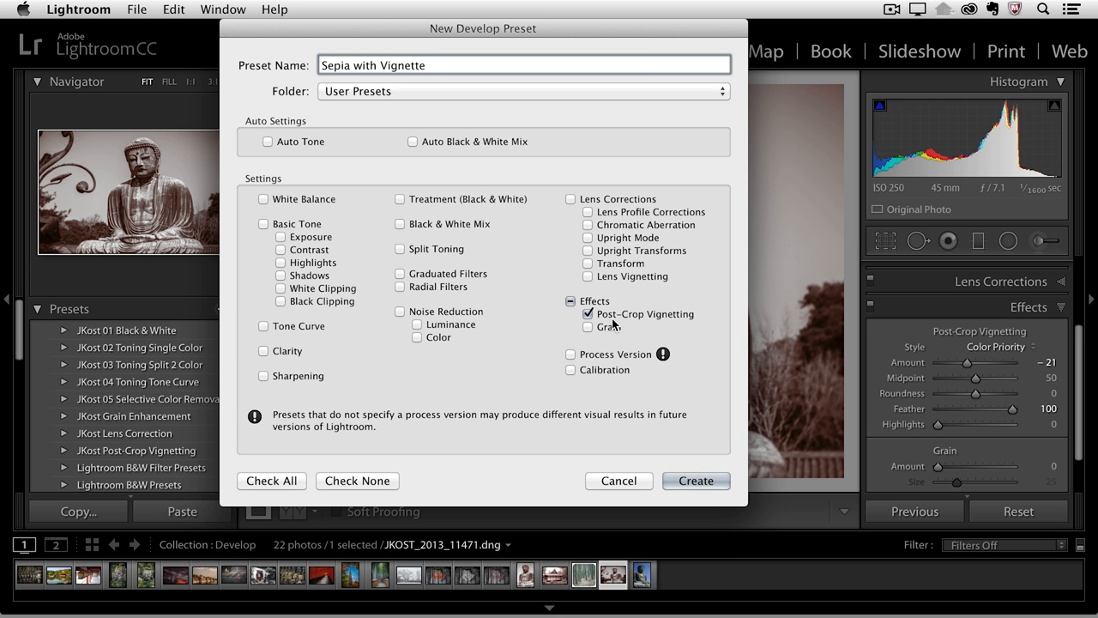
{"action": "left_click", "coordinate": [398, 247]}
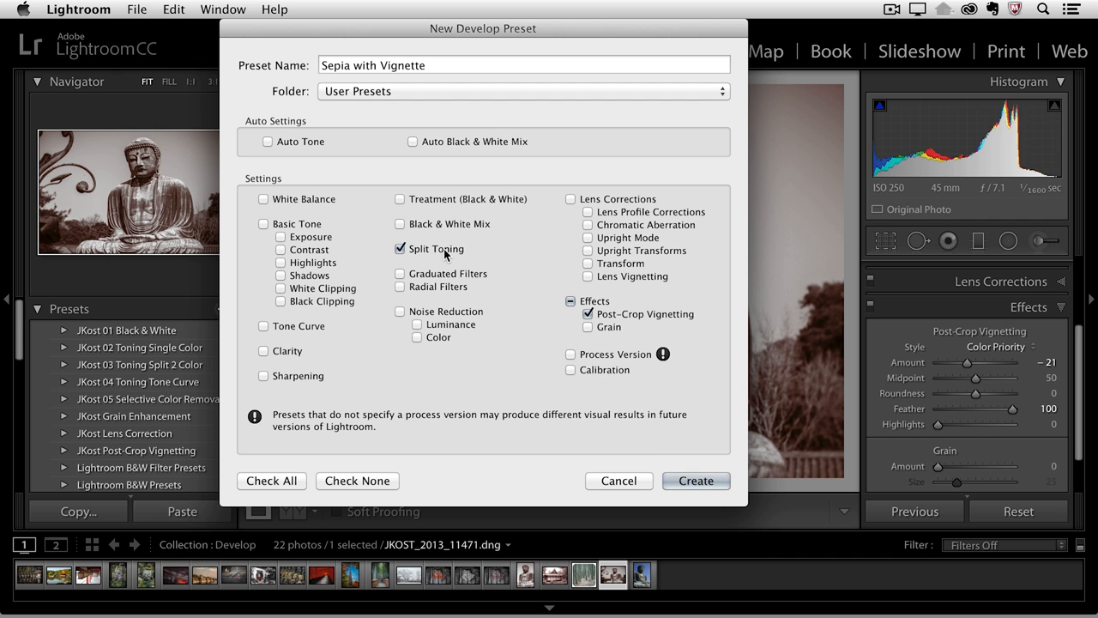
{"action": "left_click", "coordinate": [412, 141]}
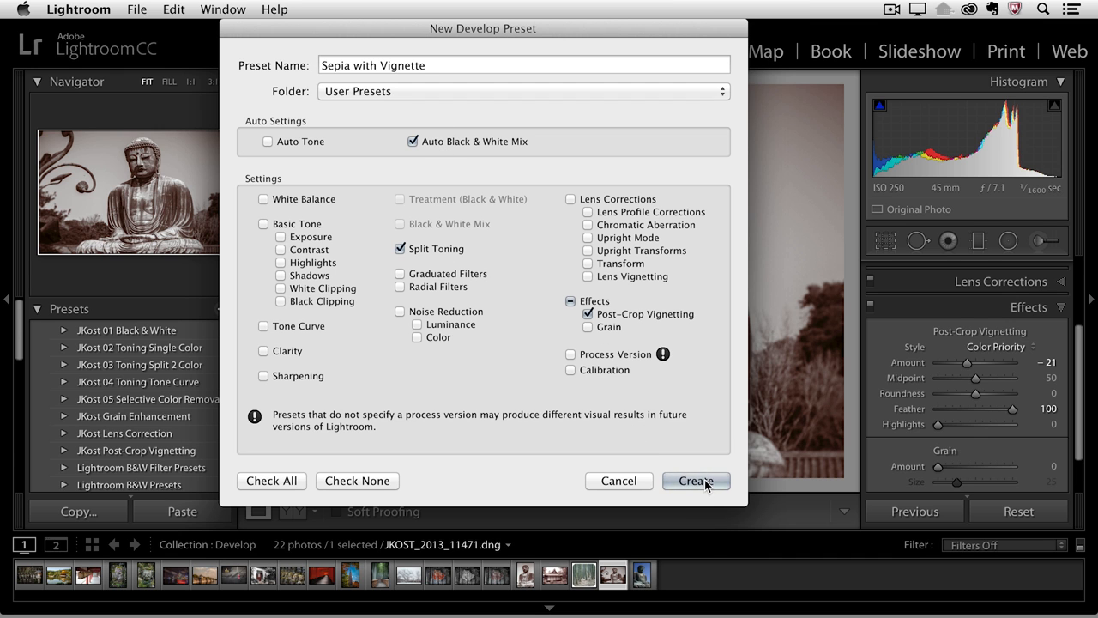
{"action": "left_click", "coordinate": [697, 481]}
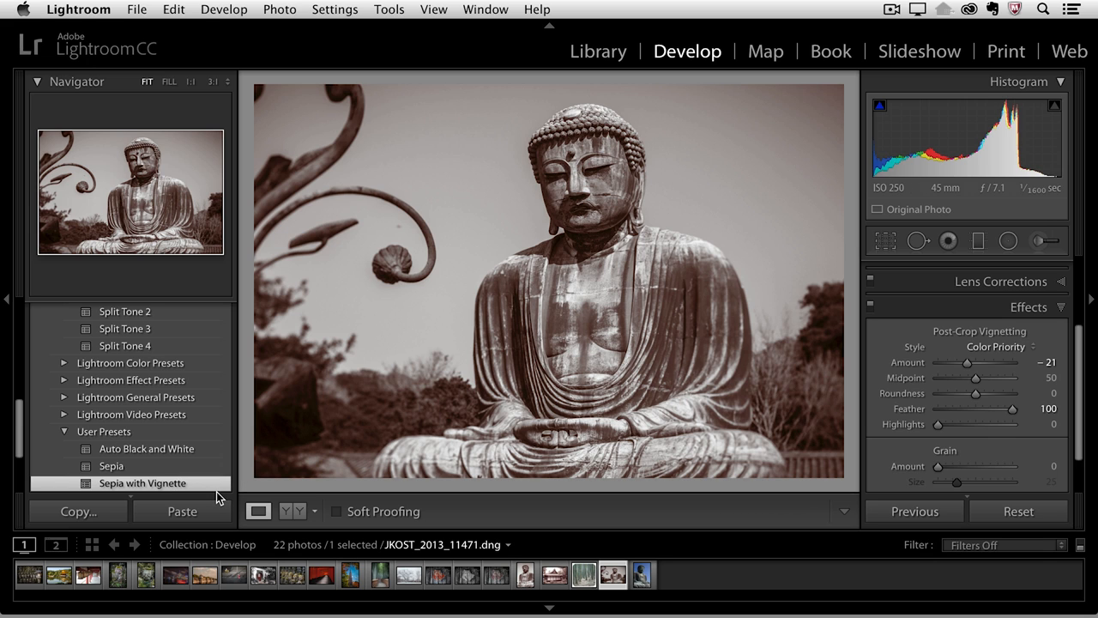
Select the blue-sky colour photo and try the Auto Black and White and Sepia presets.
{"action": "left_click", "coordinate": [642, 573]}
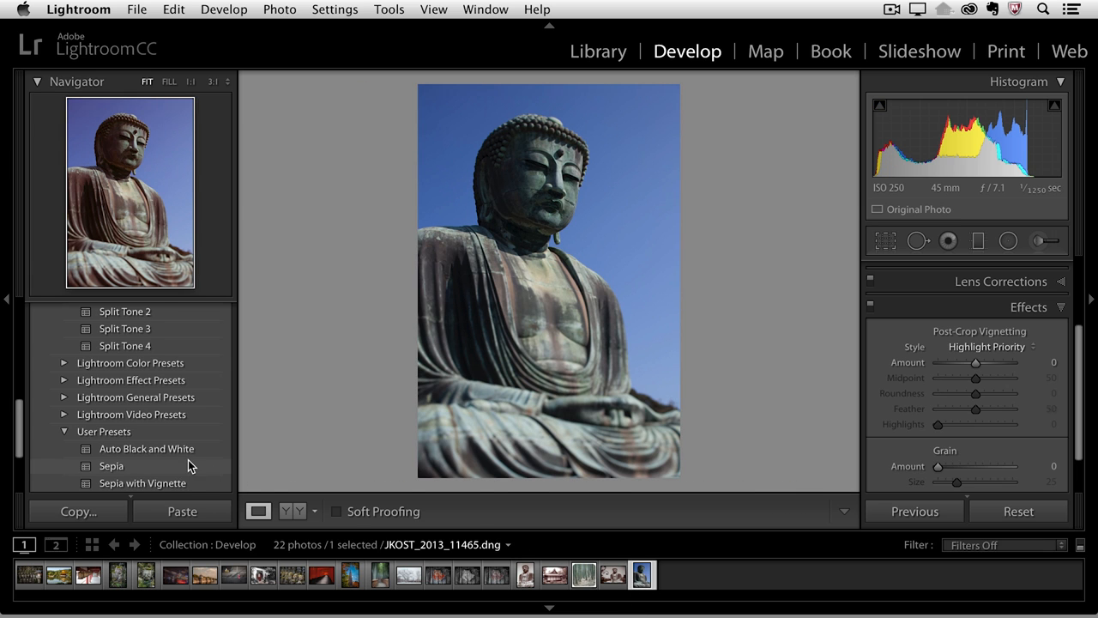
{"action": "left_click", "coordinate": [148, 436]}
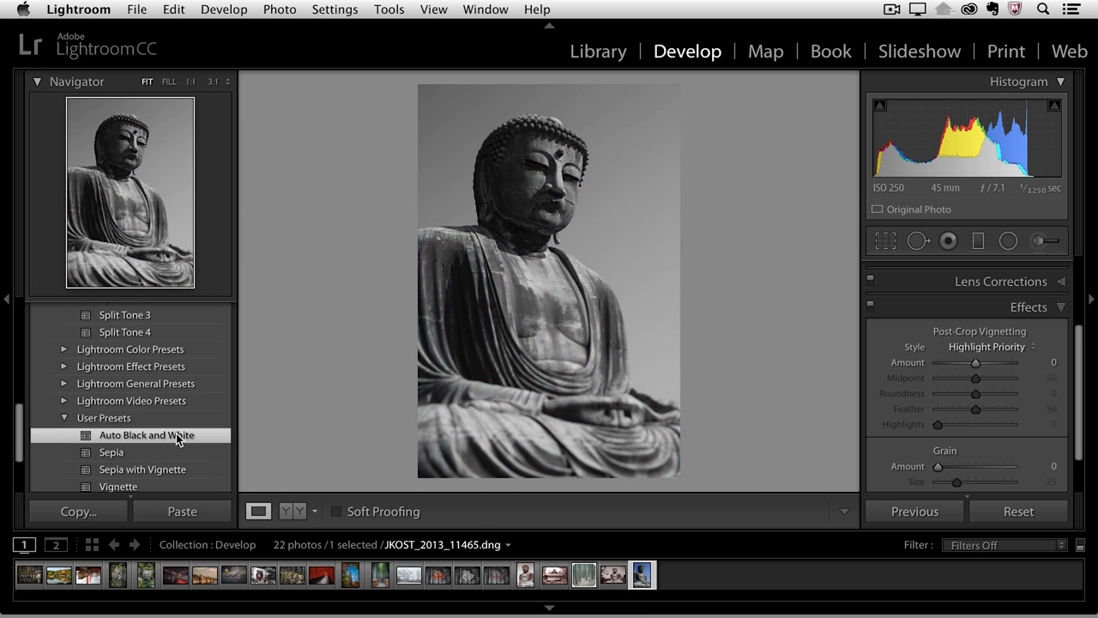
{"action": "left_click", "coordinate": [148, 436]}
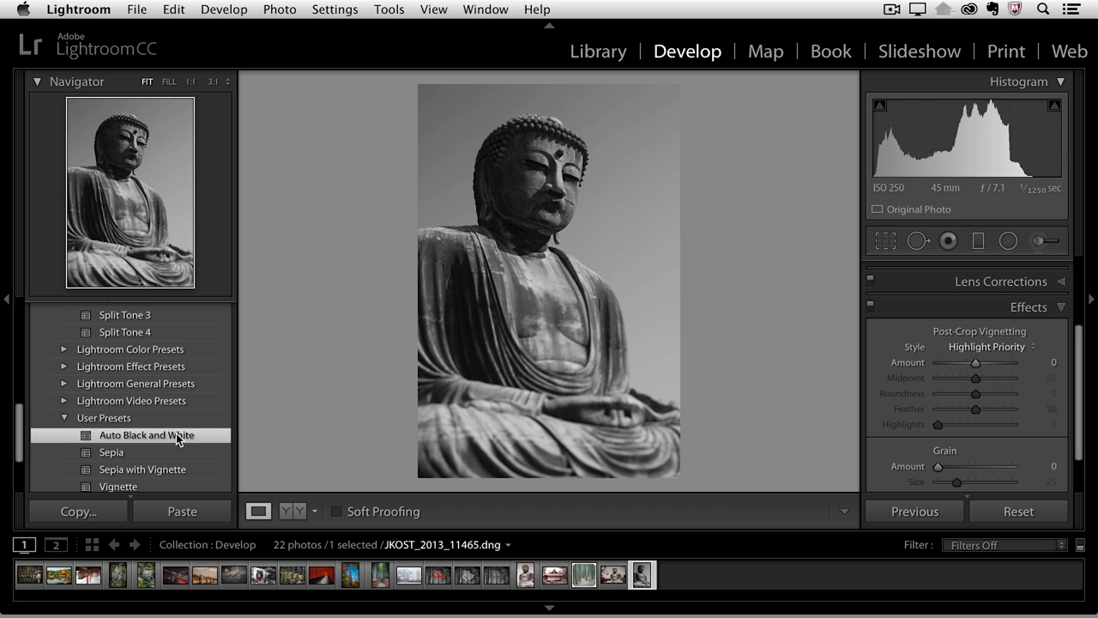
{"action": "left_click", "coordinate": [112, 453]}
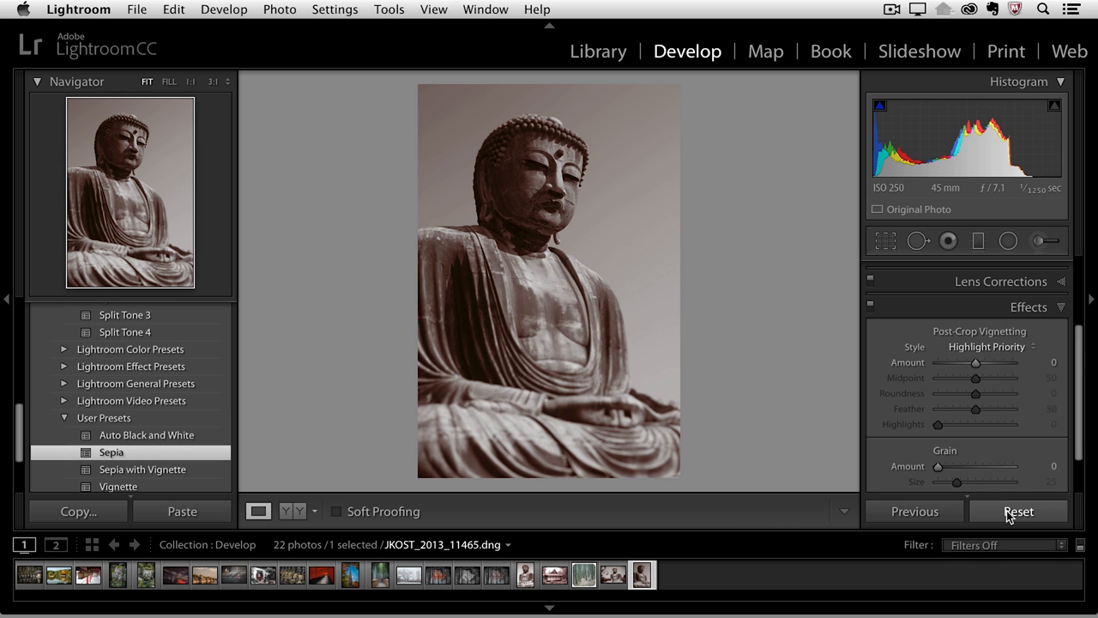
Reset the photo to original colours, then apply the Sepia preset alone.
{"action": "left_click", "coordinate": [1019, 511]}
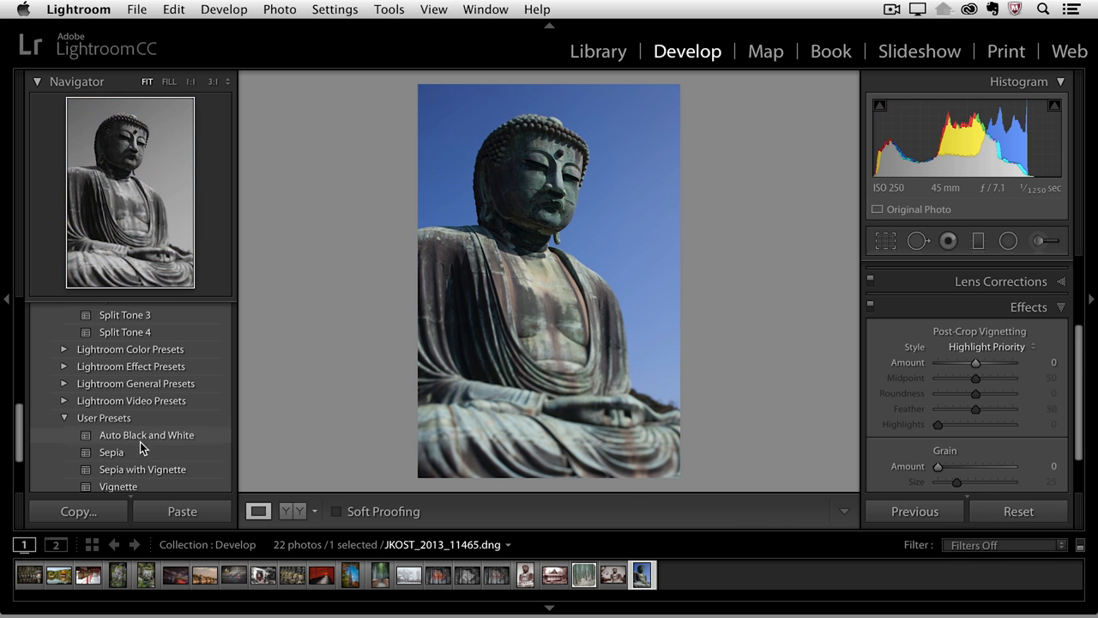
{"action": "left_click", "coordinate": [111, 453]}
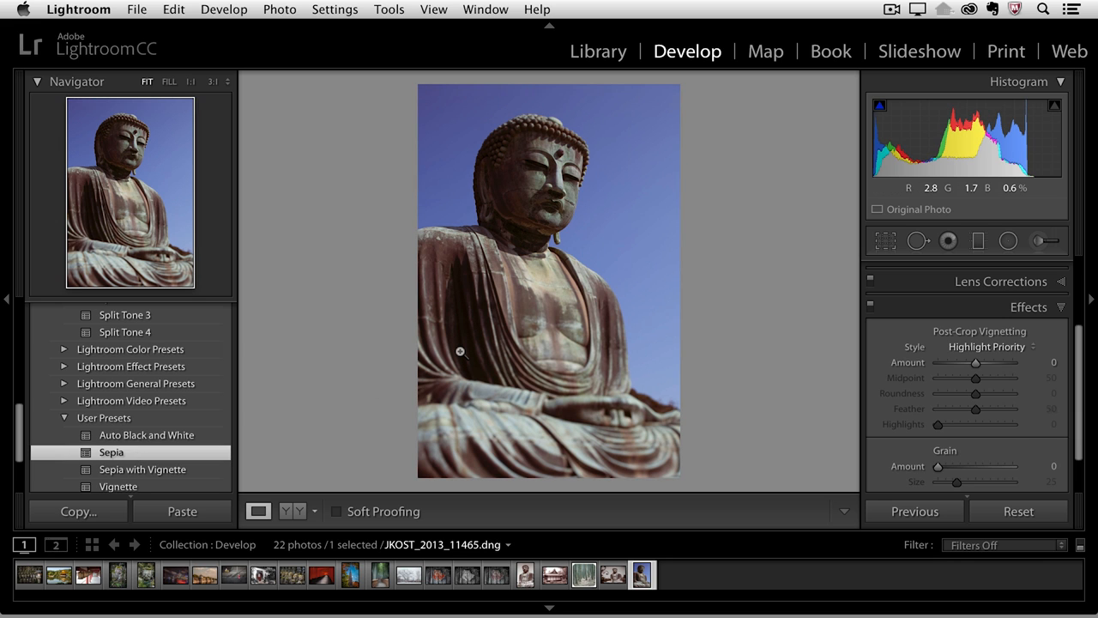
{"action": "mouse_move", "coordinate": [295, 381]}
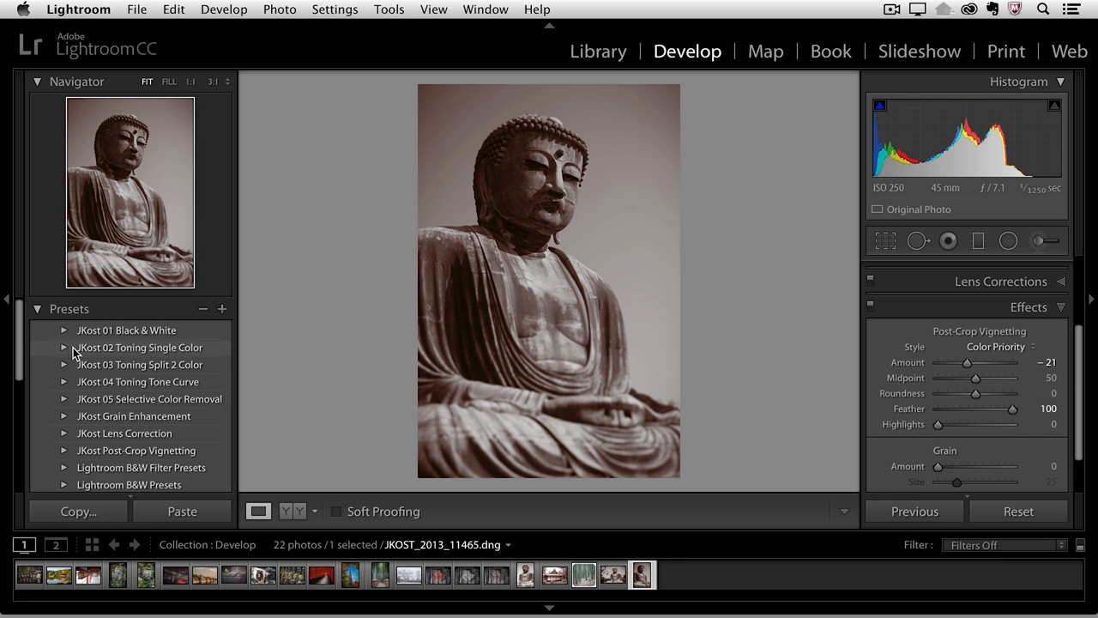
Tone the statue photo with the JKost Toning Single Color preset Blue H220 S20.
{"action": "left_click", "coordinate": [65, 347]}
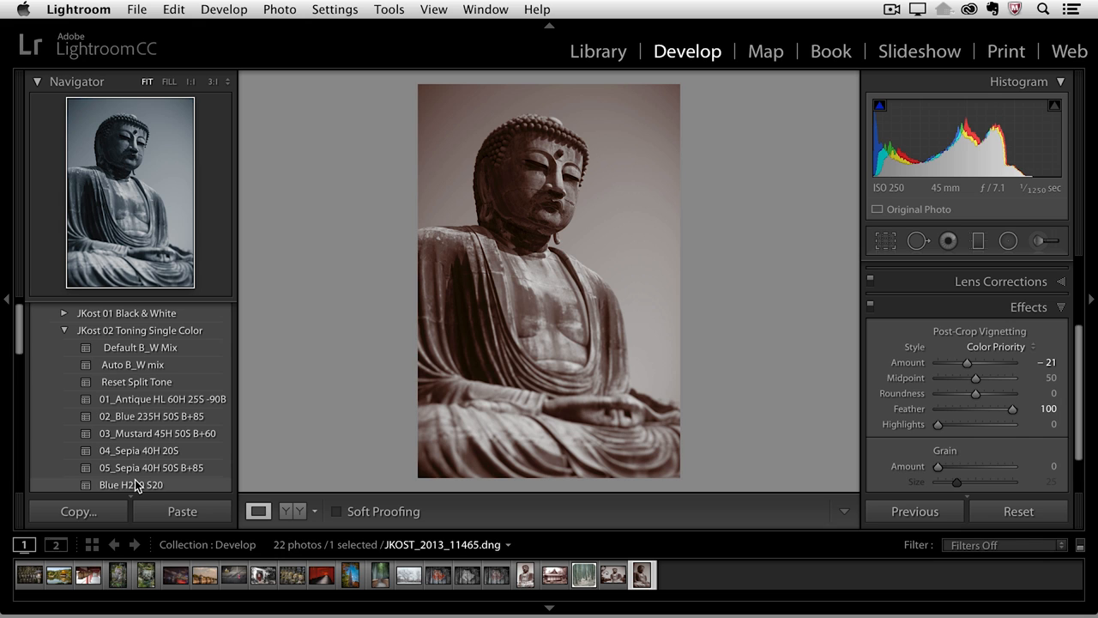
{"action": "left_click", "coordinate": [130, 484]}
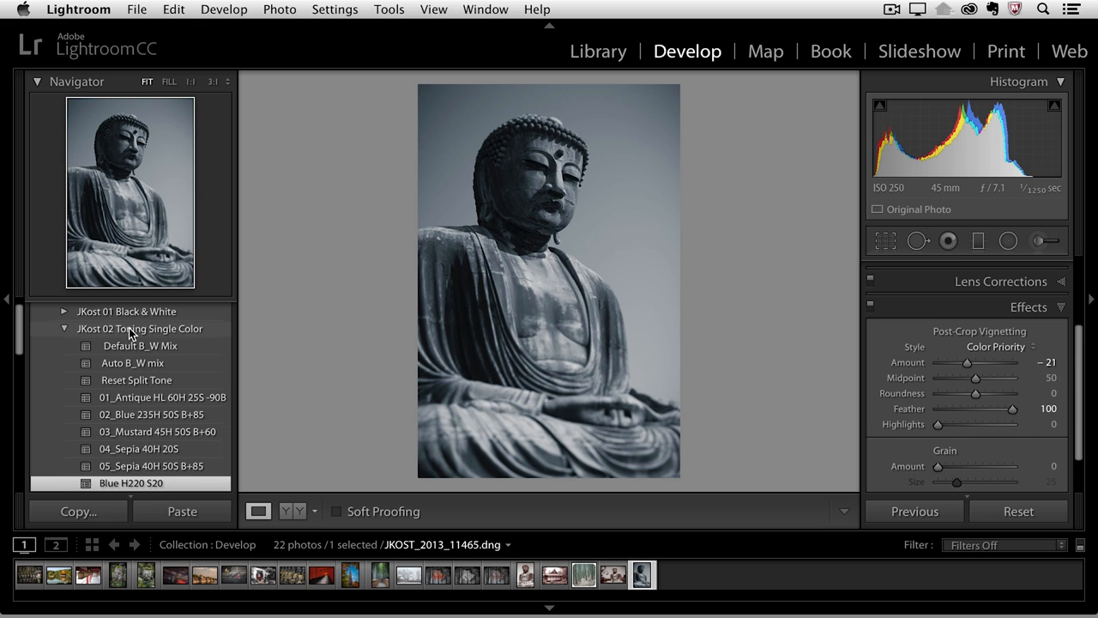
{"action": "mouse_move", "coordinate": [192, 335]}
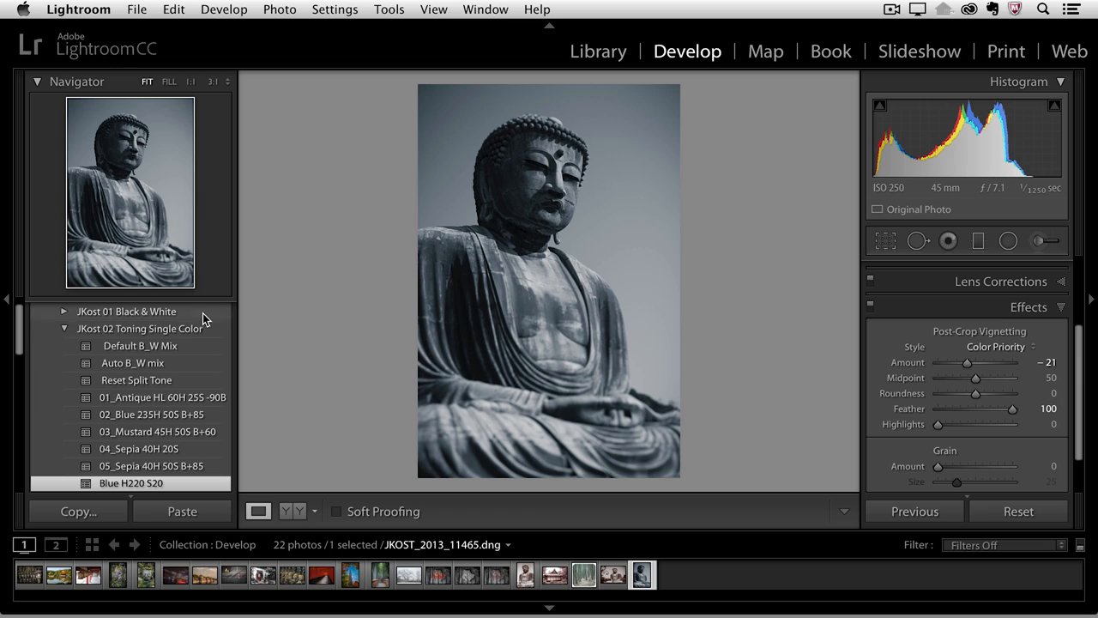
Search Julieanne Kost's blog in Safari for 'zip'.
{"action": "left_click", "coordinate": [1013, 346]}
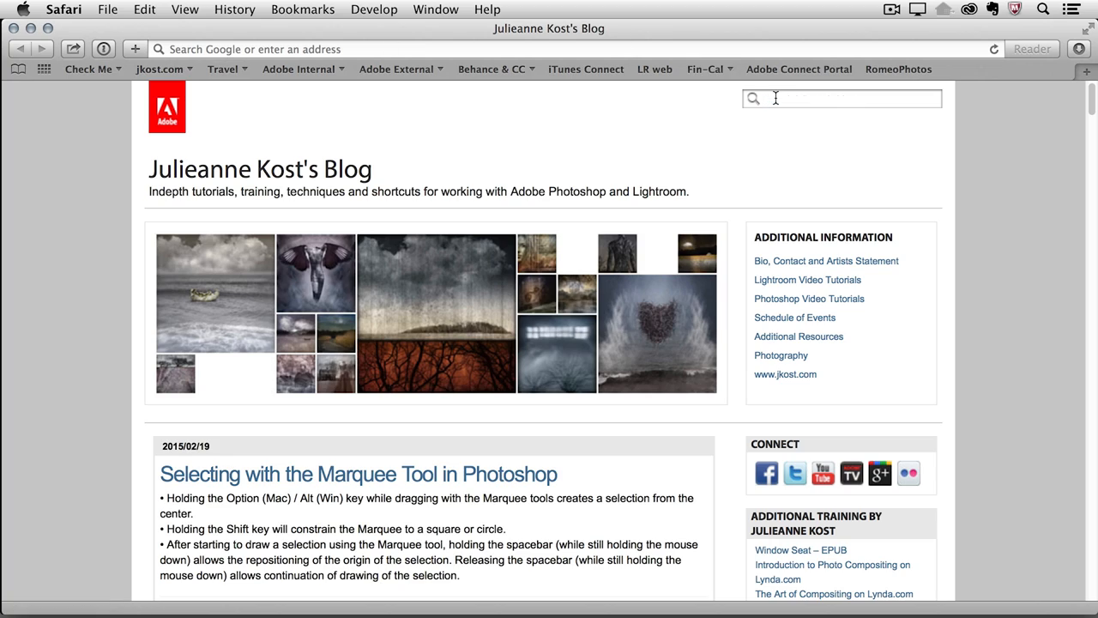
{"action": "type", "text": "zip"}
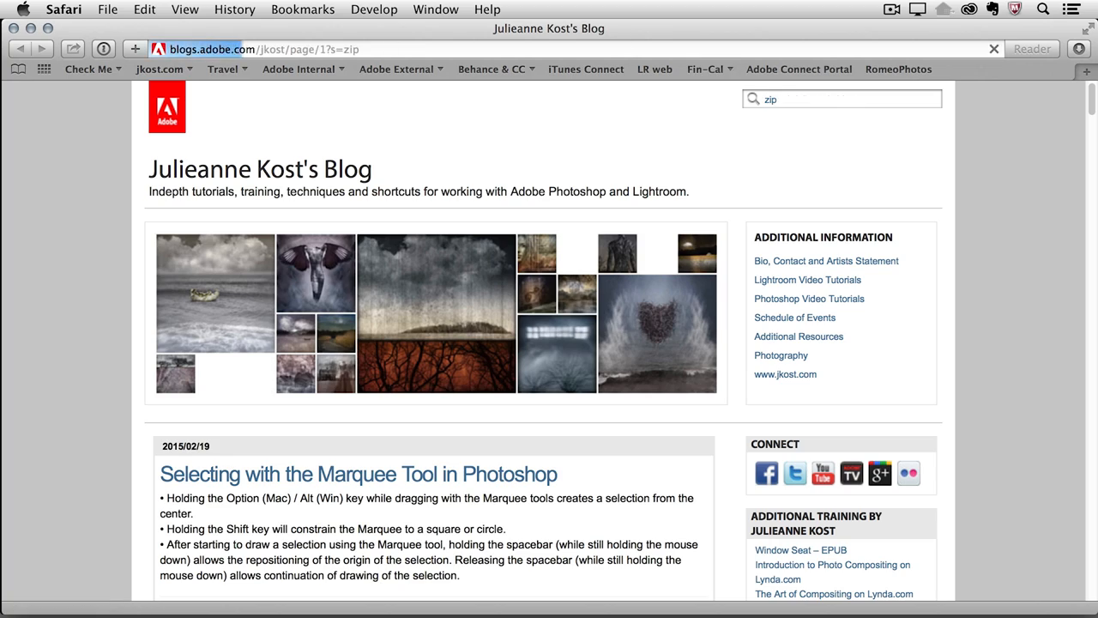